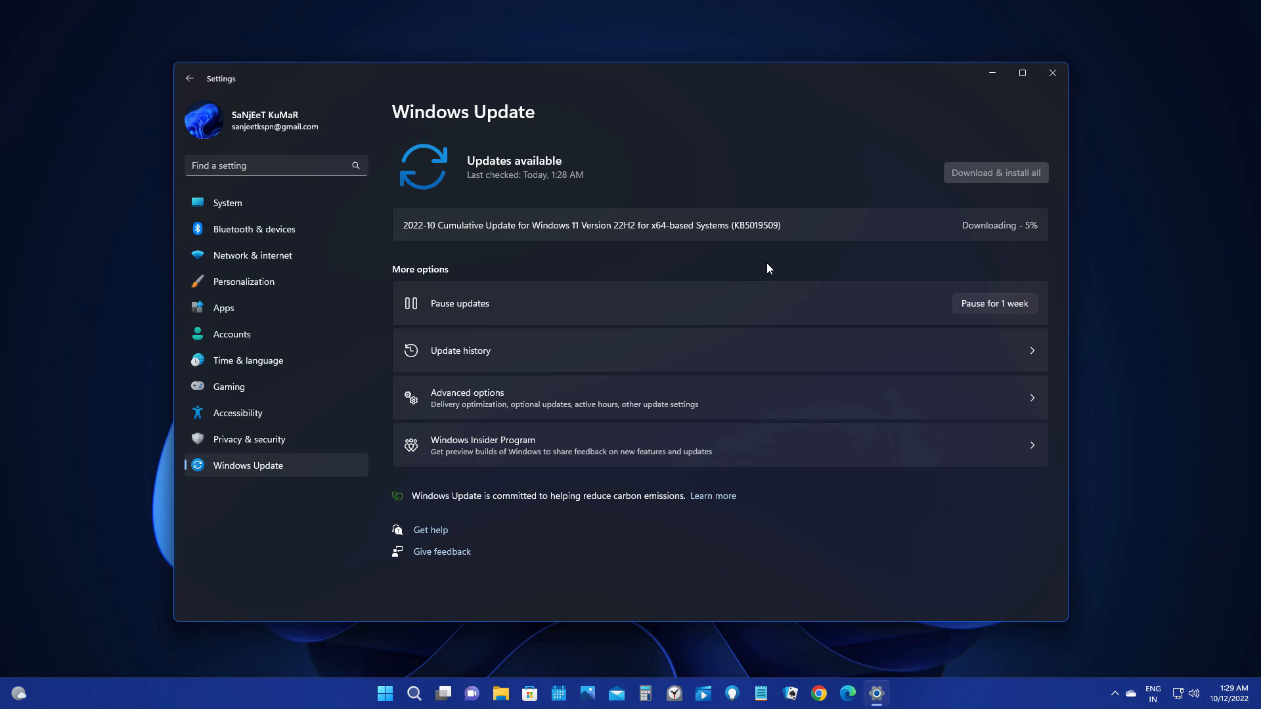
# Close the Settings window on the Windows Update page.
pyautogui.click(1051, 73)
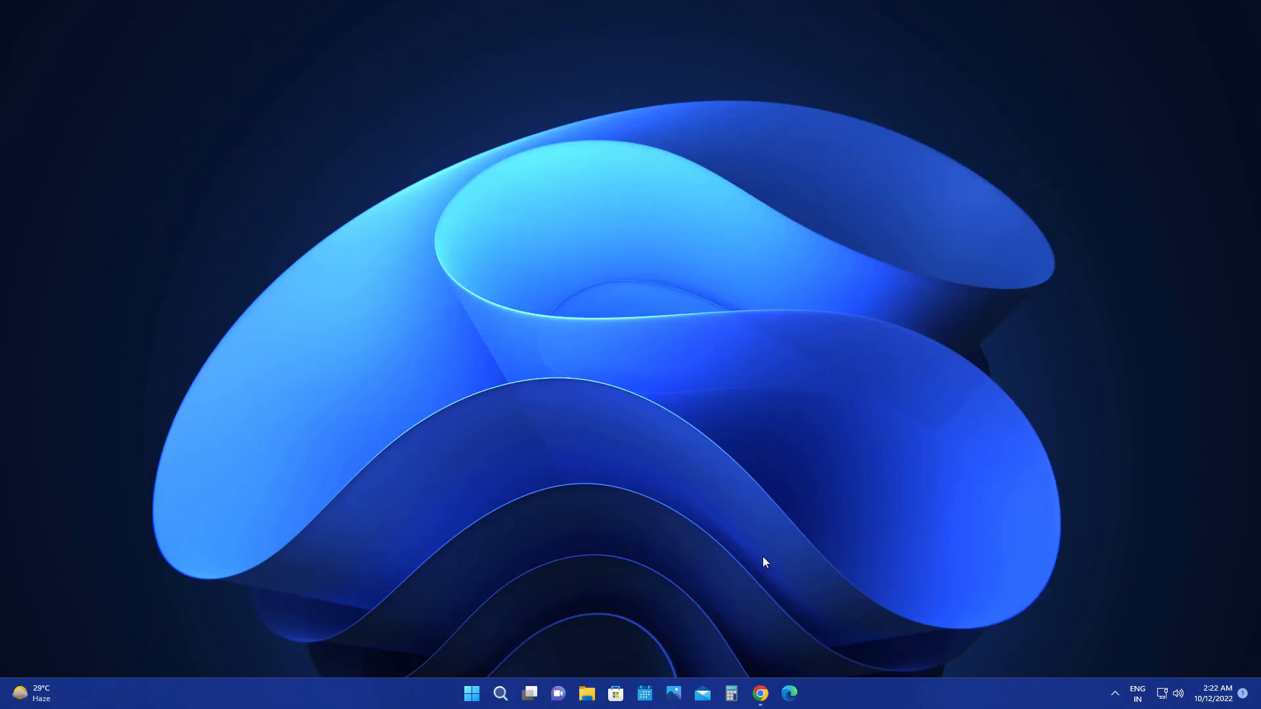
pyautogui.moveTo(587, 693)
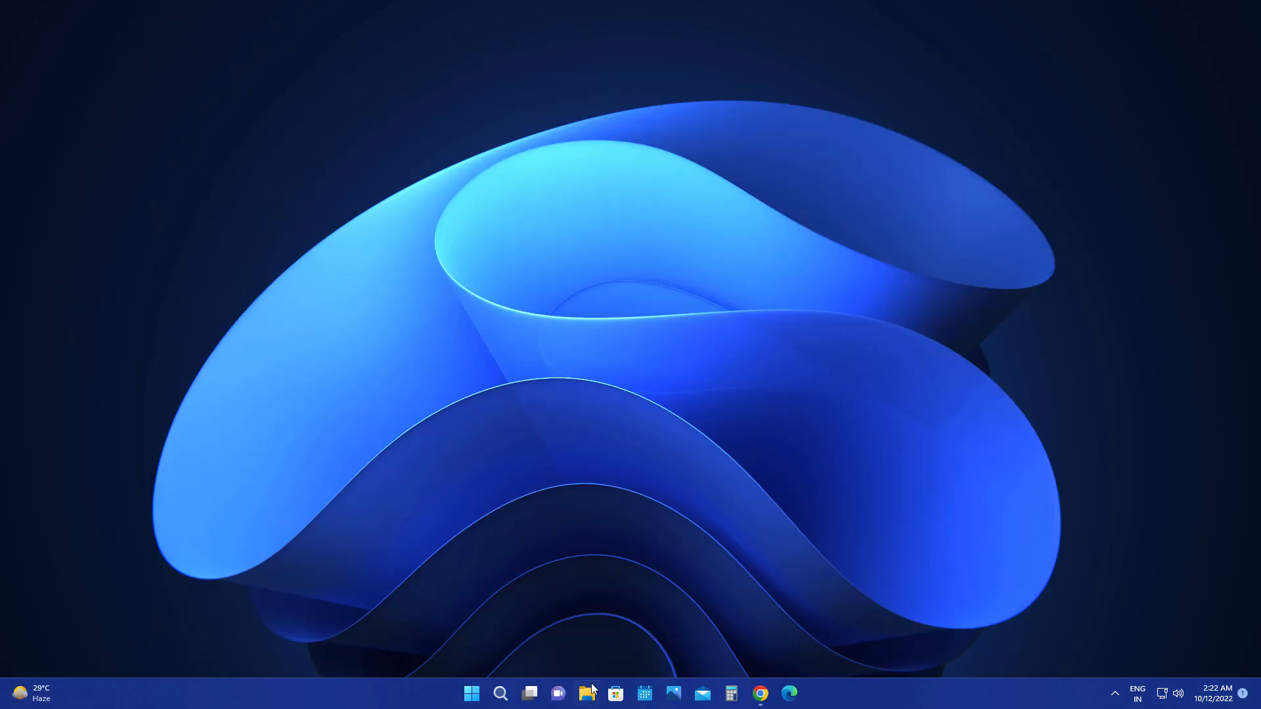
# Open File Explorer with Home, Desktop and Downloads tabs, then close the Downloads tab.
pyautogui.click(586, 692)
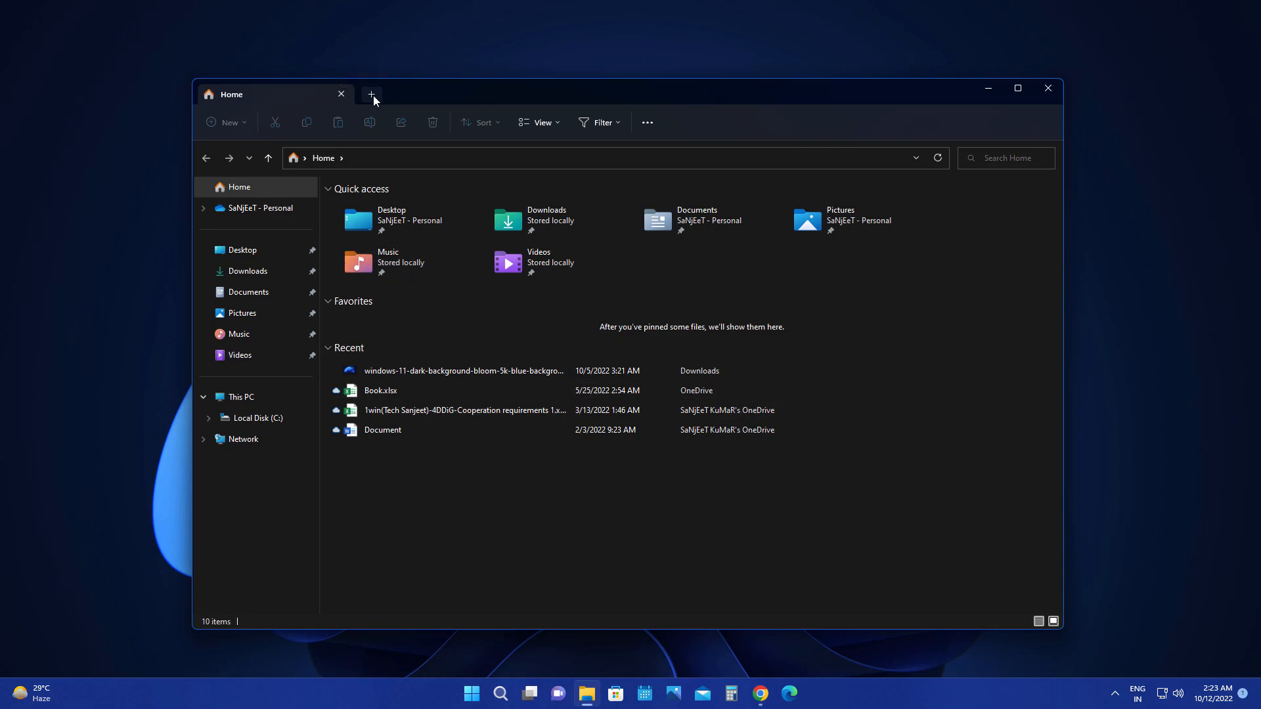
pyautogui.click(371, 94)
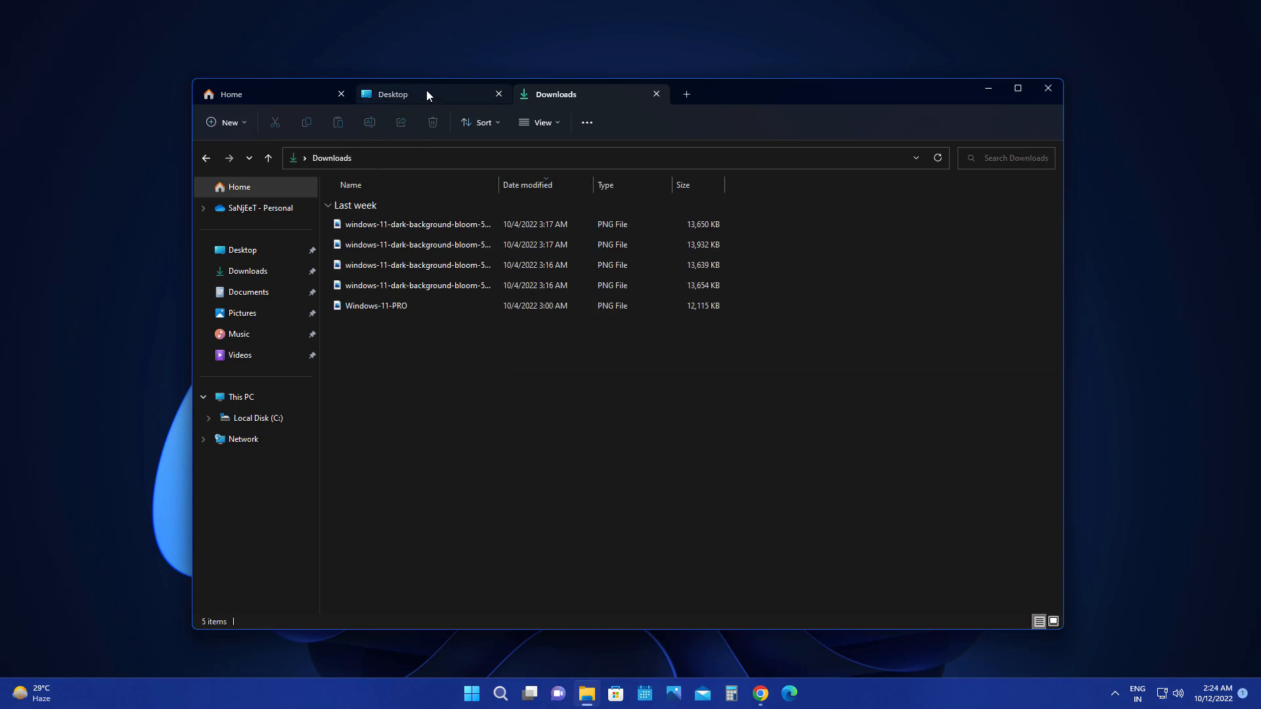
pyautogui.click(231, 94)
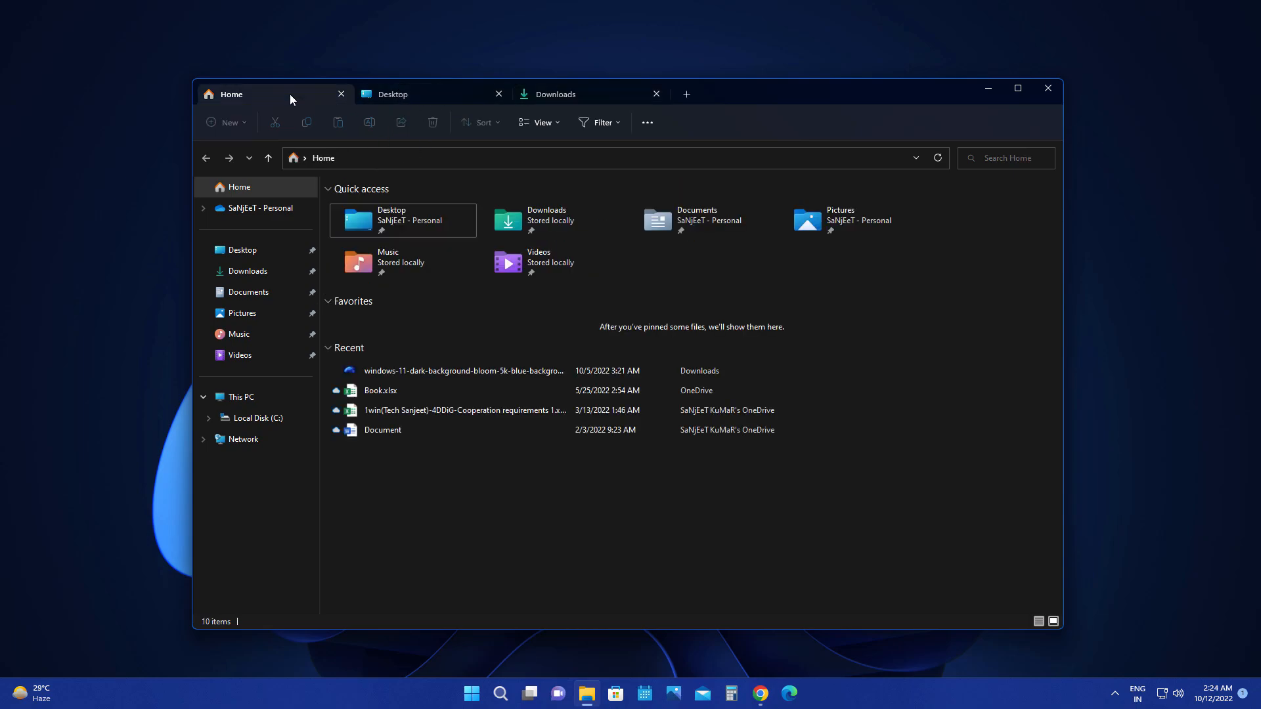
pyautogui.click(554, 94)
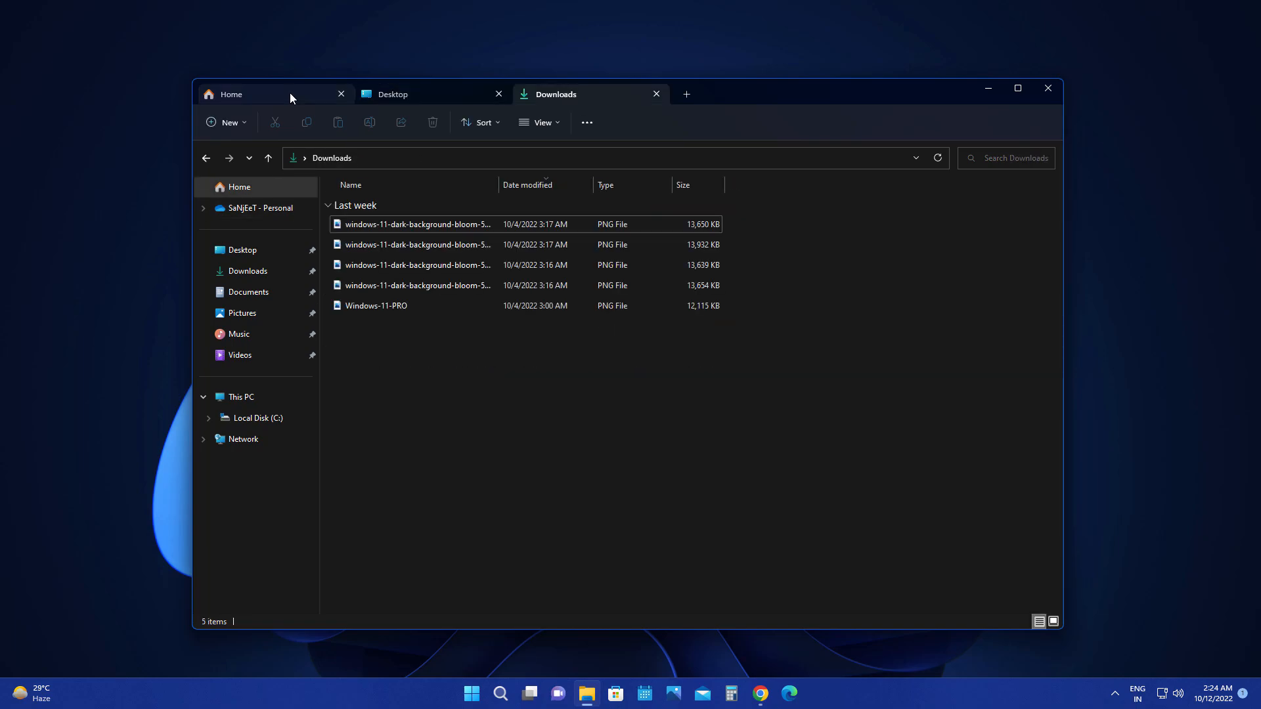
pyautogui.moveTo(432, 94)
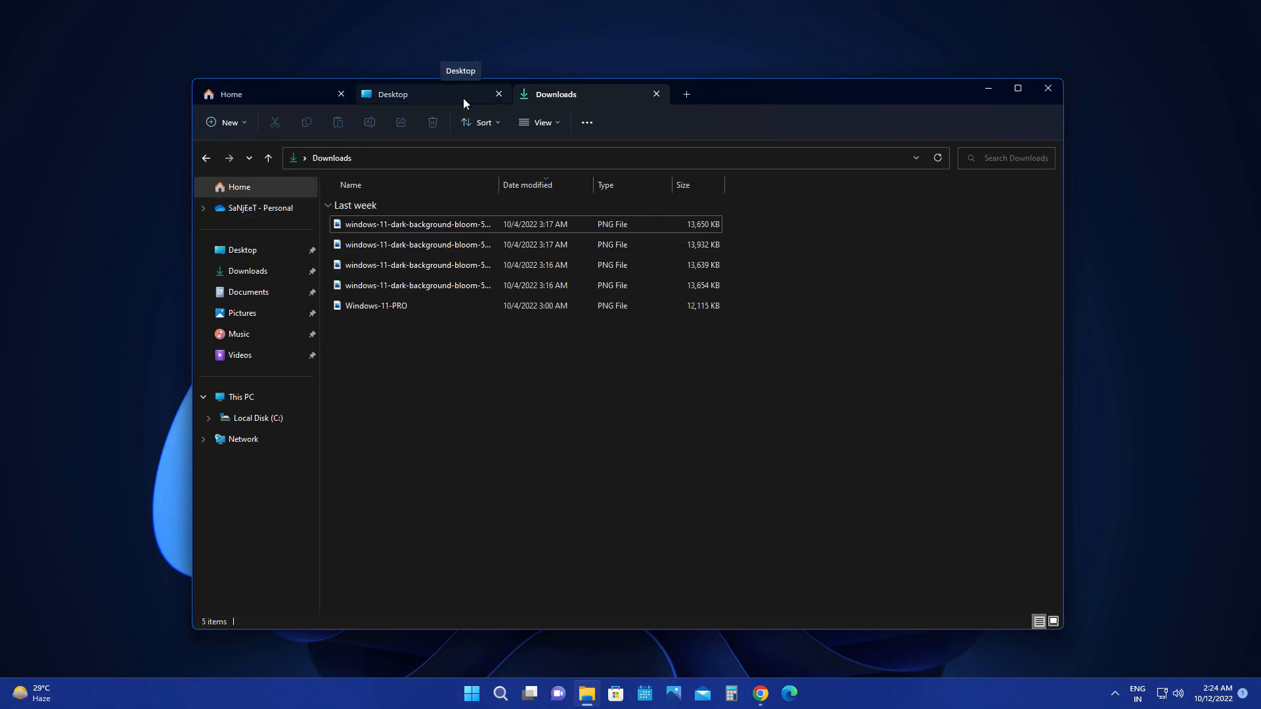
pyautogui.moveTo(567, 93)
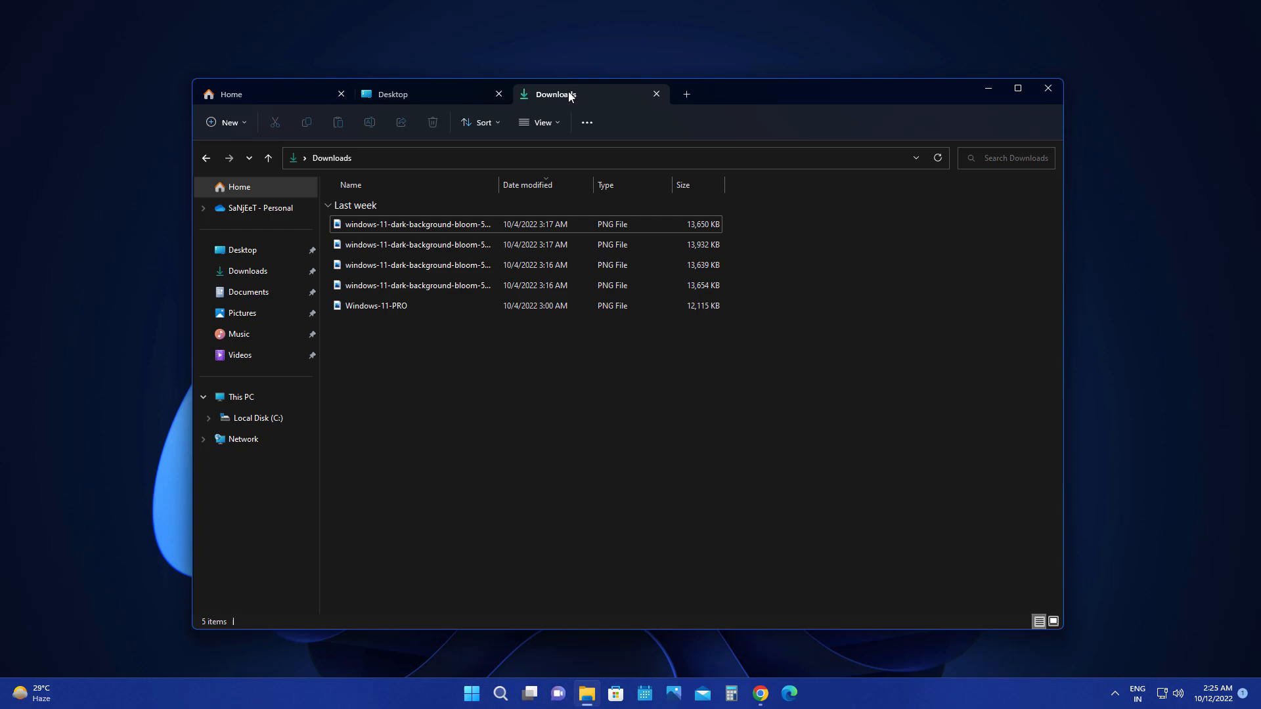
pyautogui.click(656, 94)
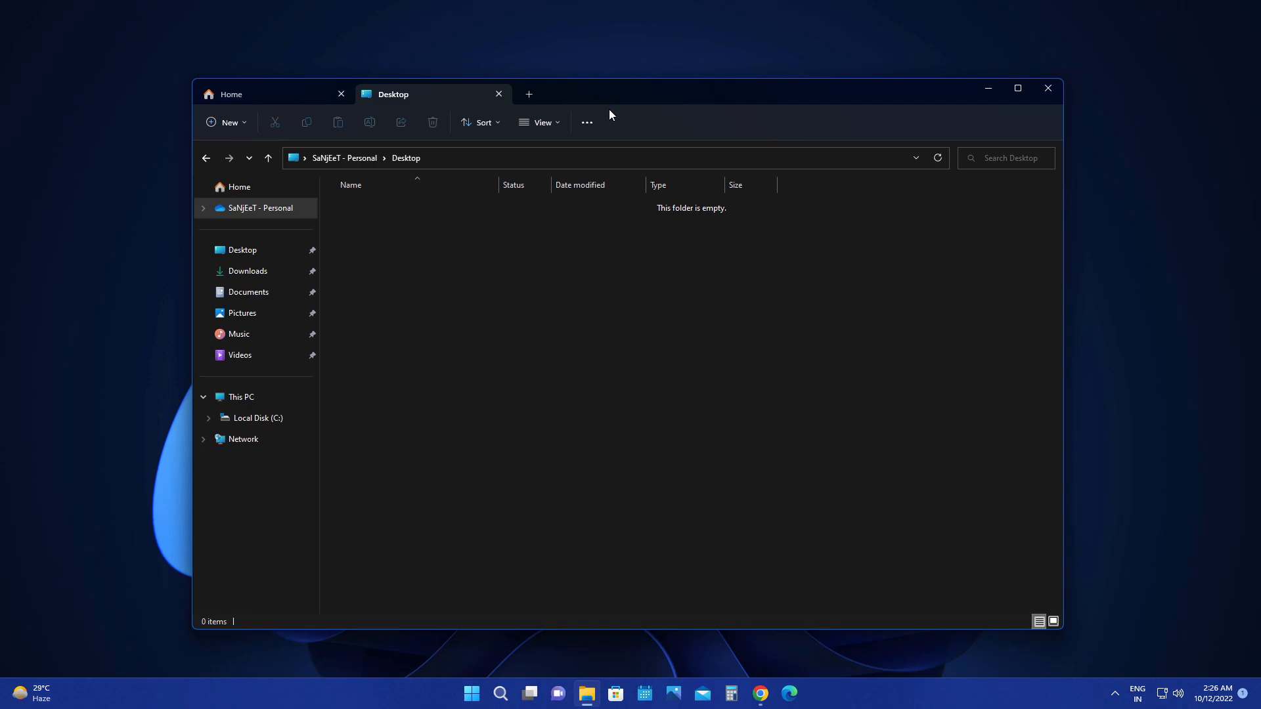
# Close the Desktop tab and open the Share panel for the recent wallpaper PNG.
pyautogui.click(498, 94)
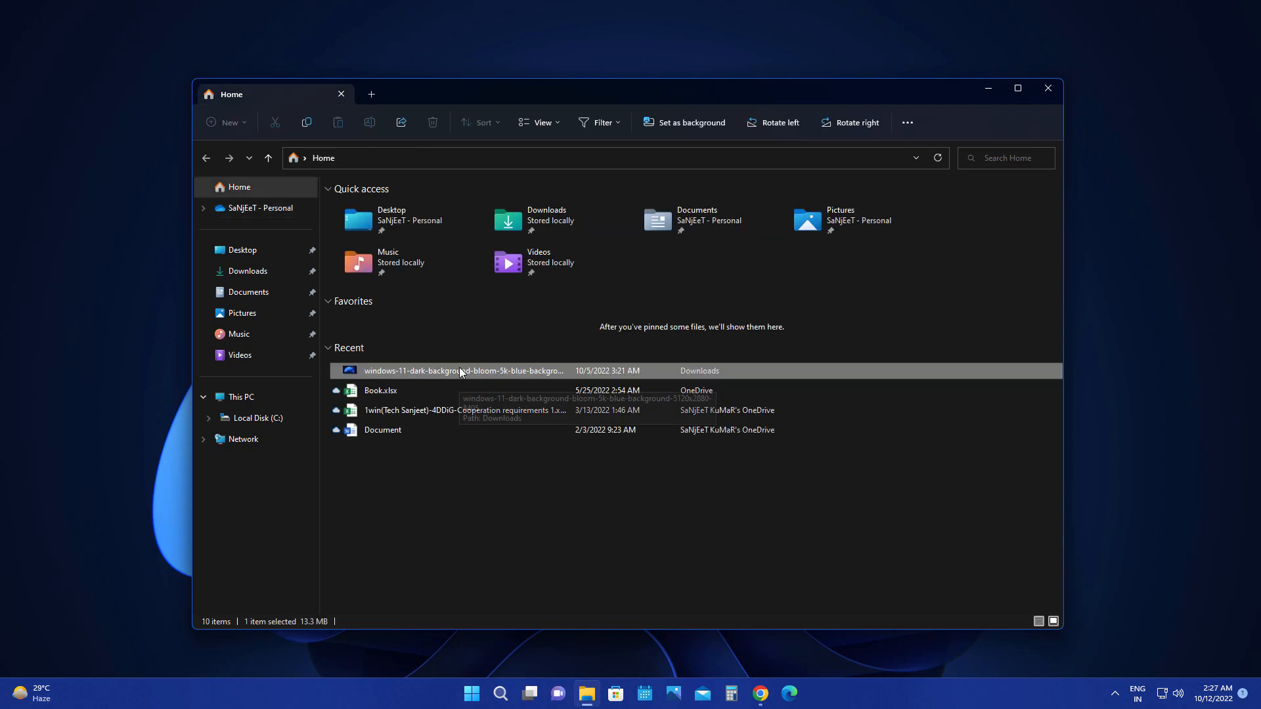
pyautogui.rightClick(462, 370)
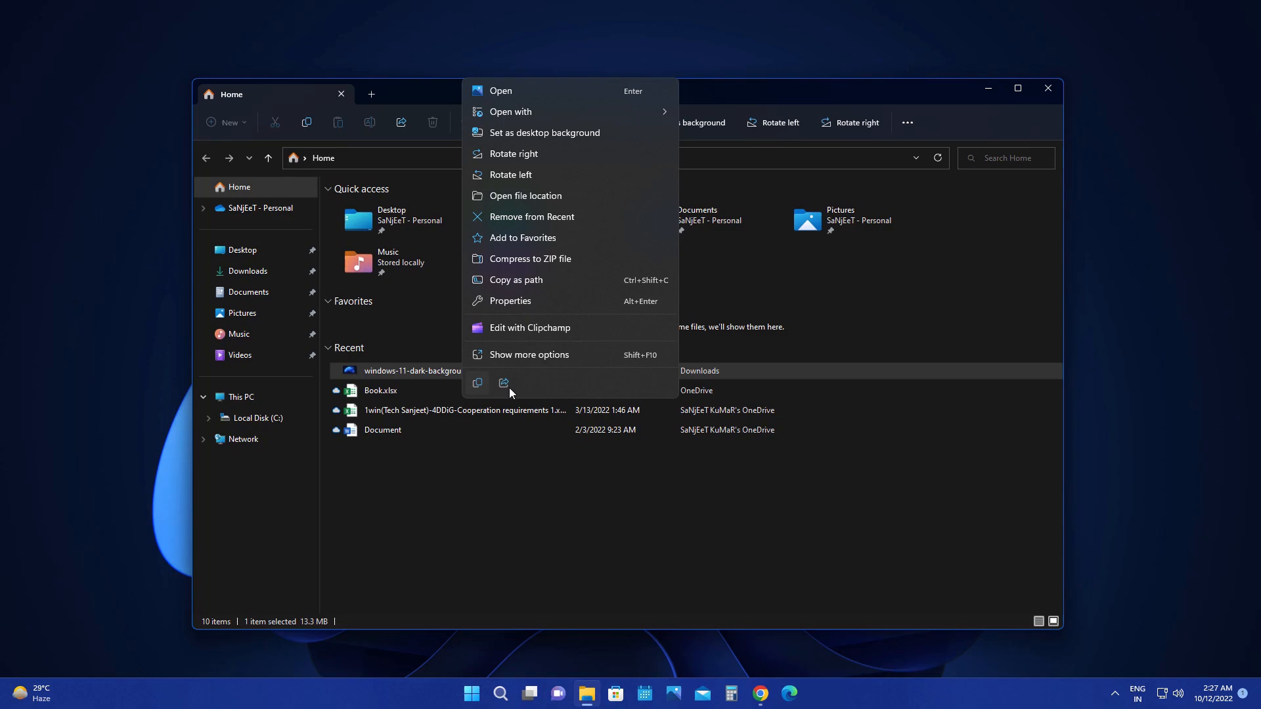
pyautogui.click(504, 383)
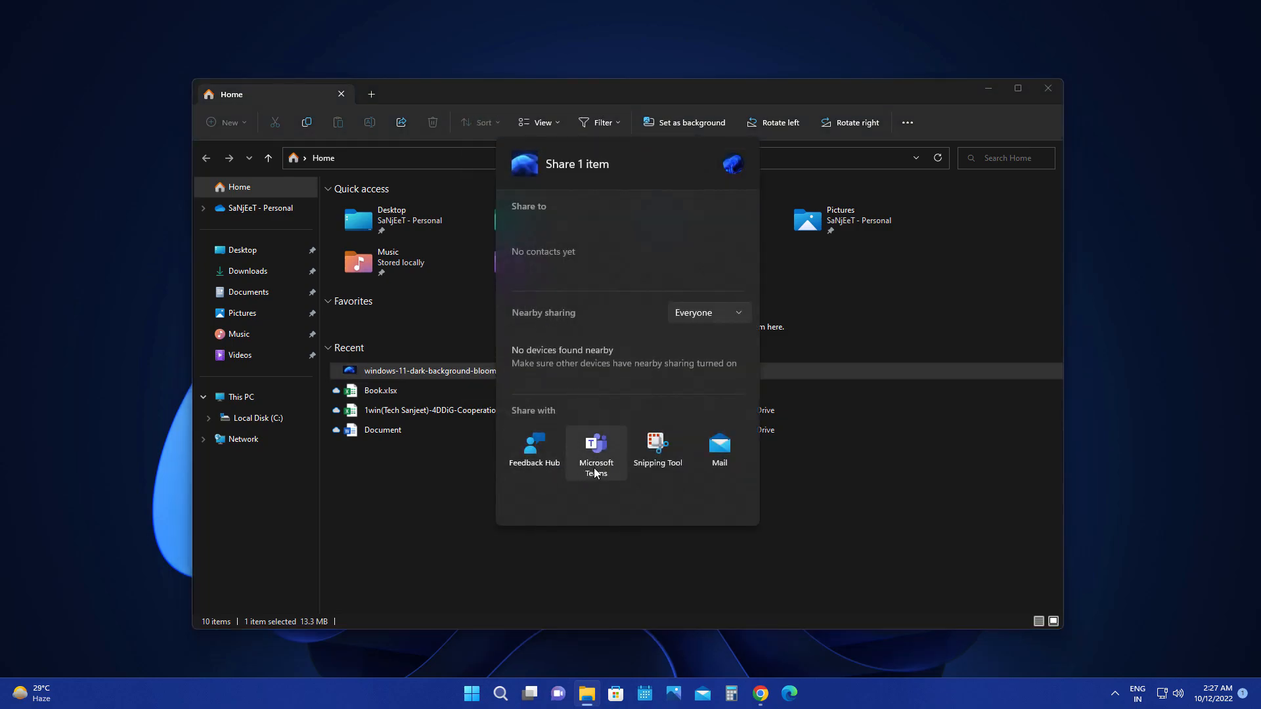
pyautogui.moveTo(612, 468)
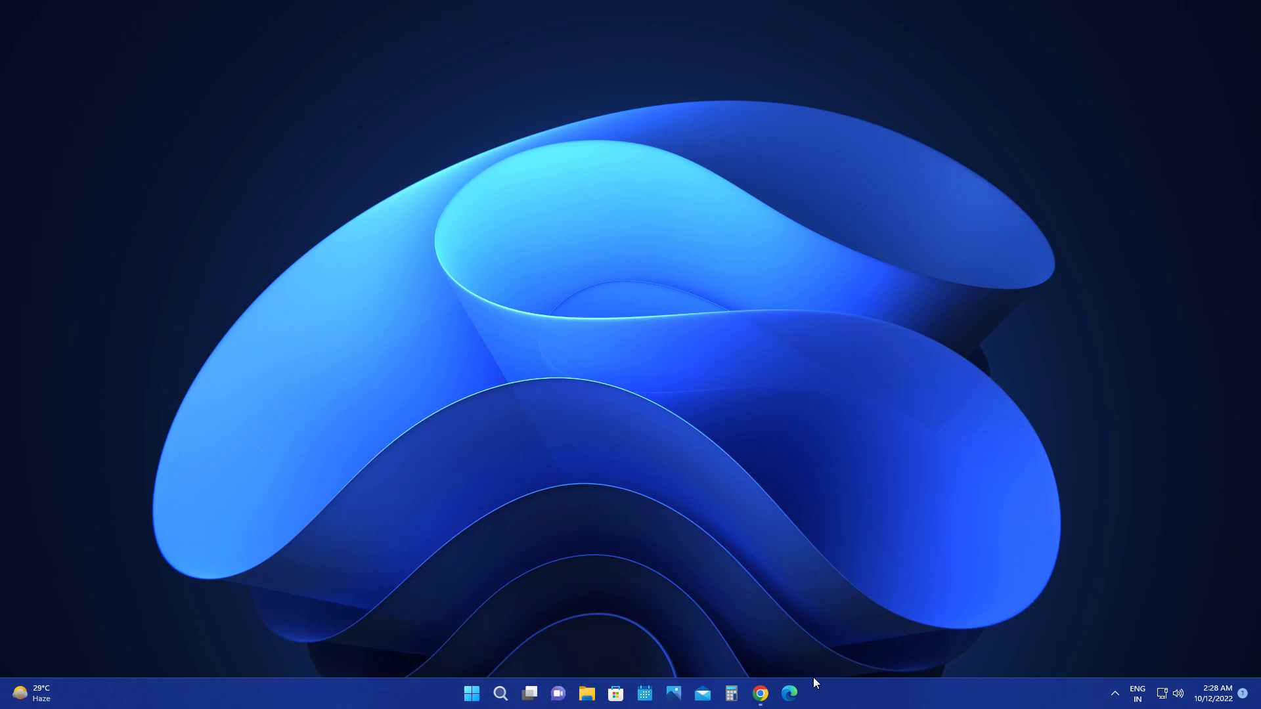
pyautogui.moveTo(831, 697)
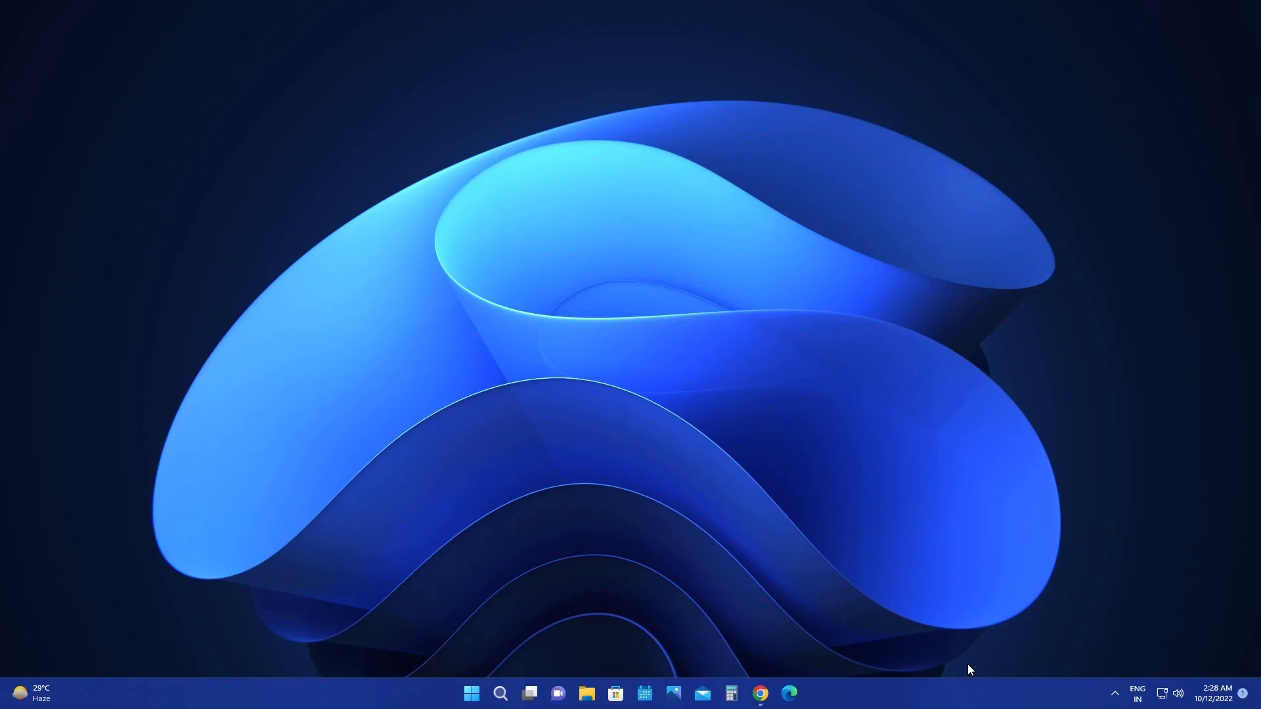
# Show the Windows Insider Blog post for Build 22621.675 in Chrome.
pyautogui.click(759, 693)
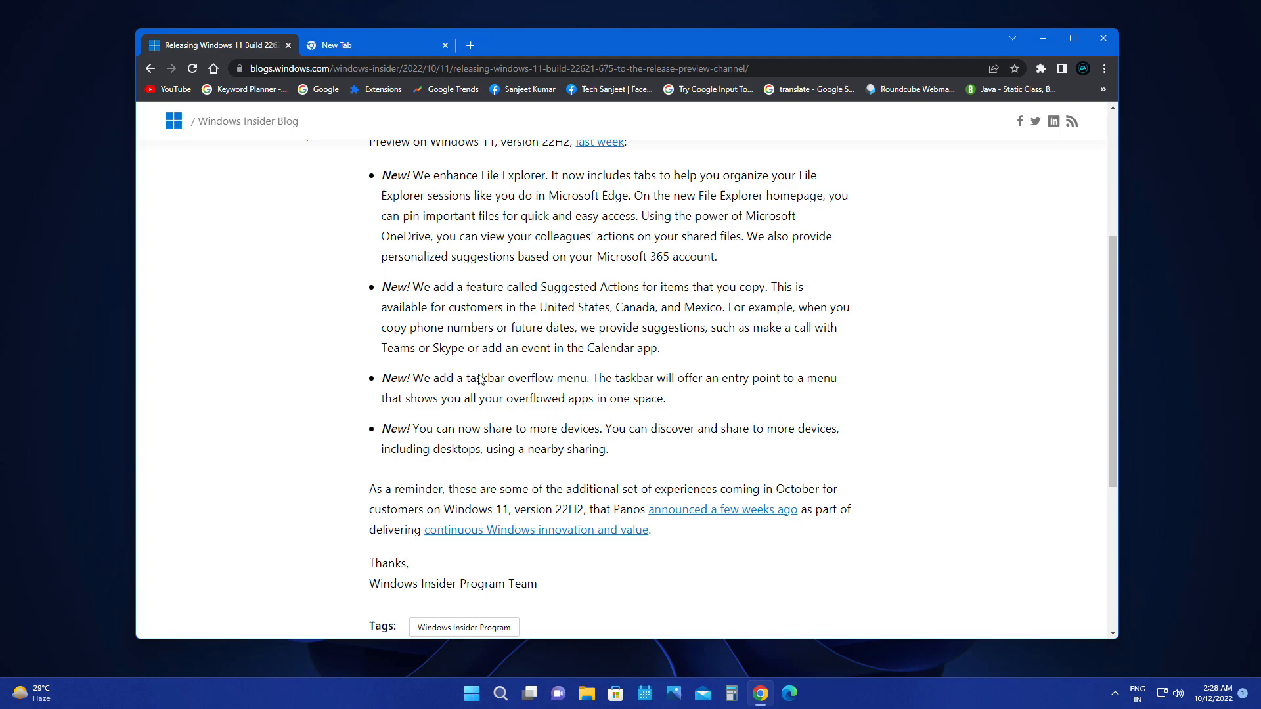
pyautogui.moveTo(649, 334)
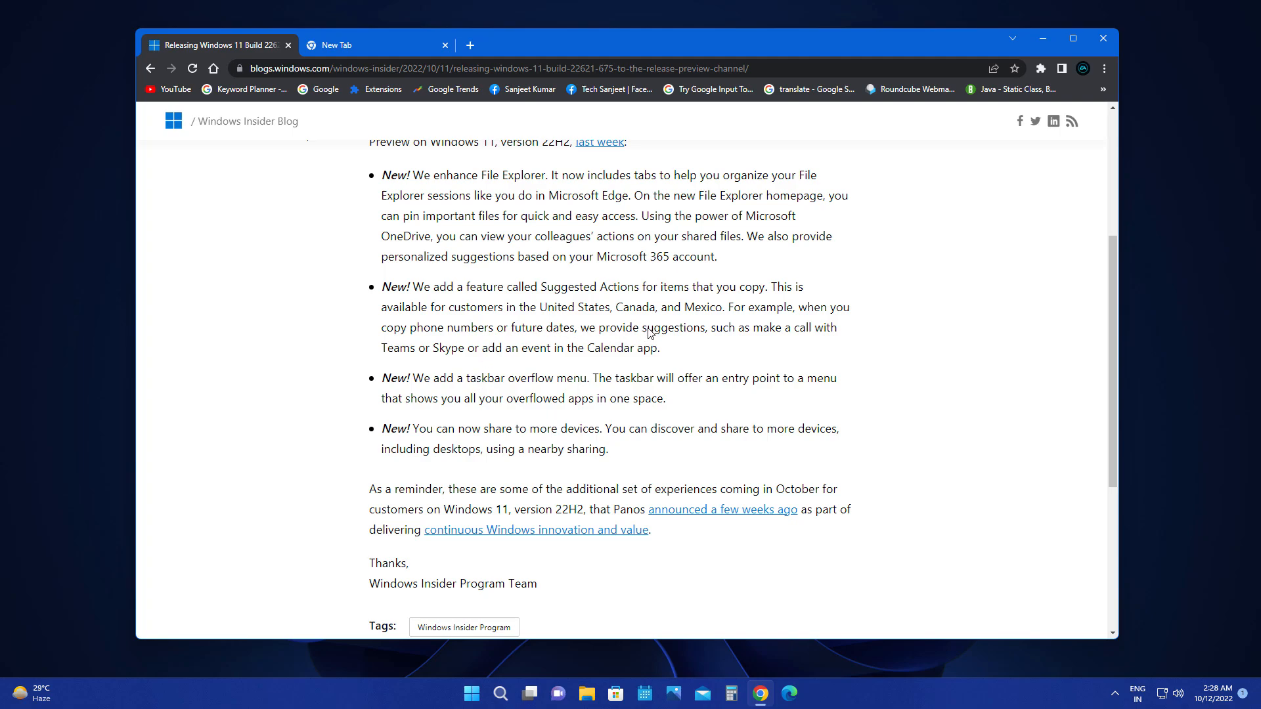
pyautogui.moveTo(720, 331)
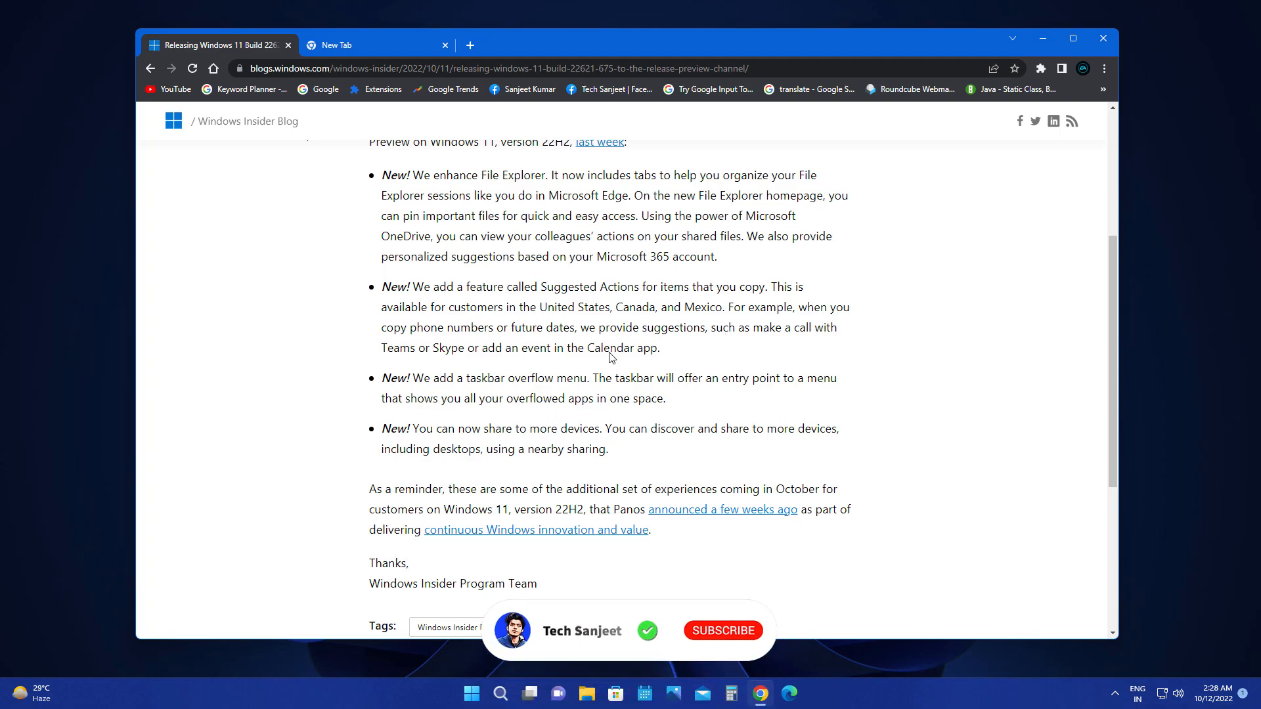
pyautogui.click(722, 631)
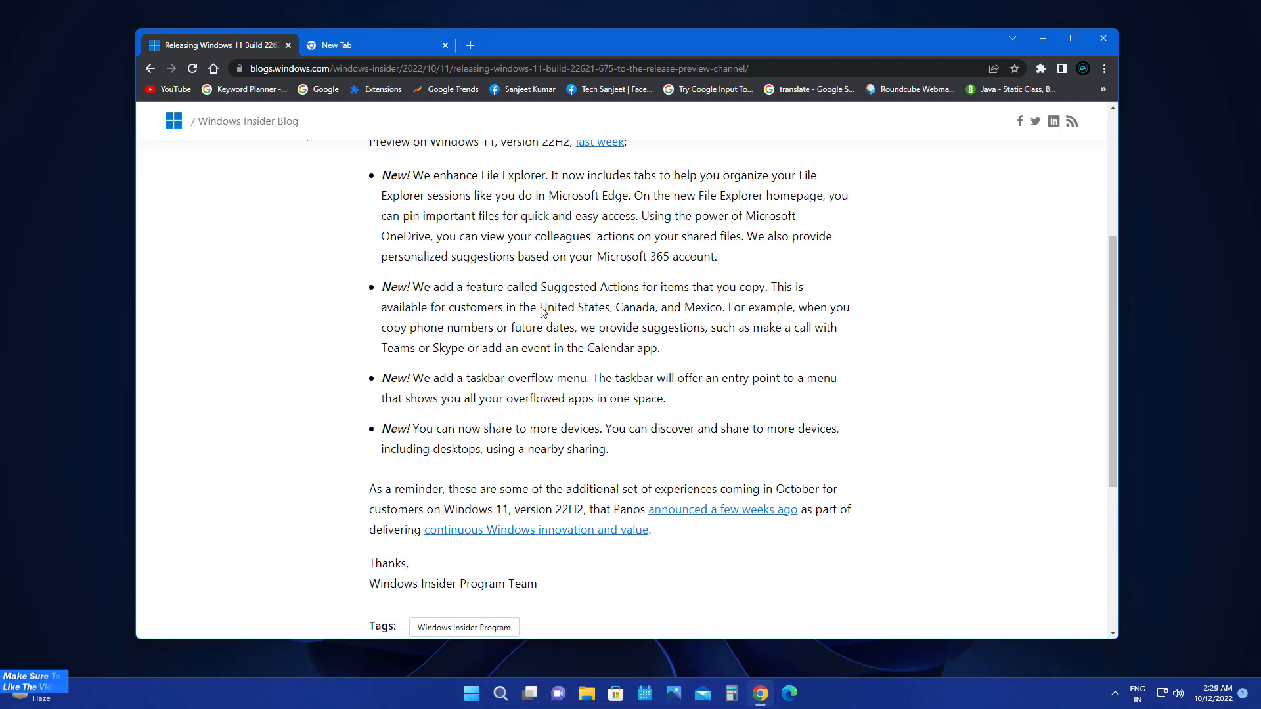
pyautogui.moveTo(711, 312)
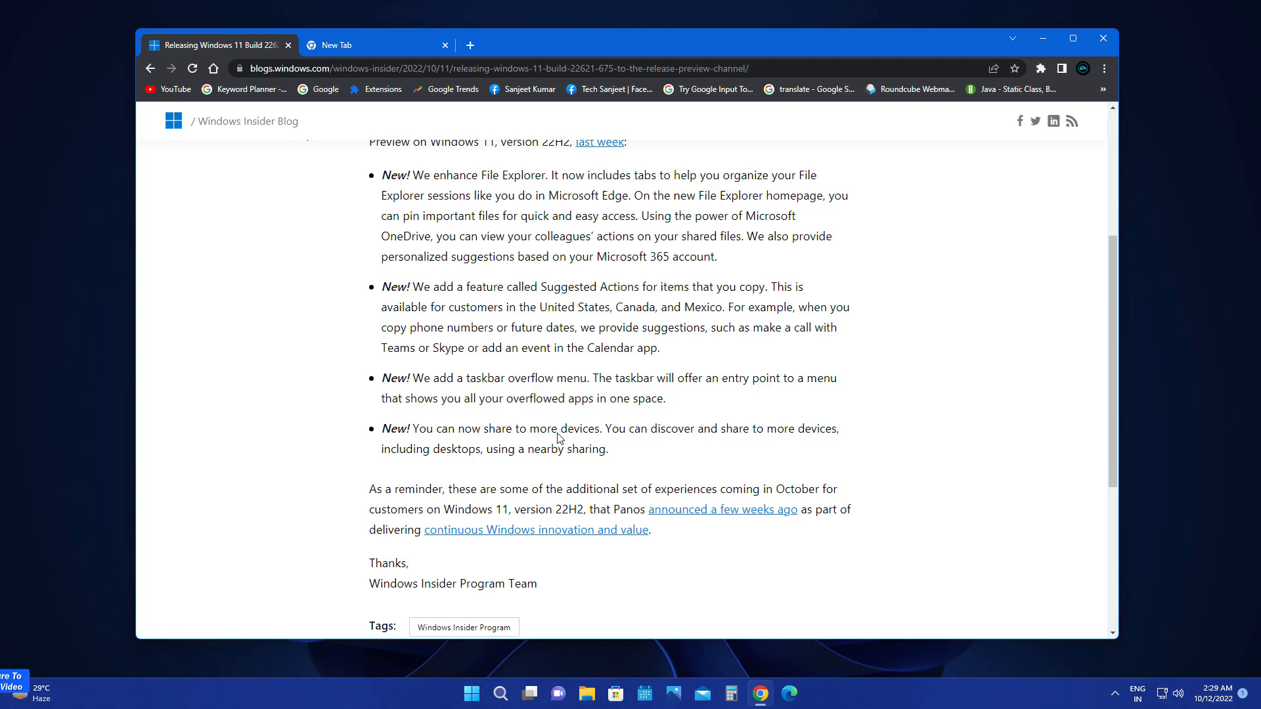
pyautogui.scroll(3)
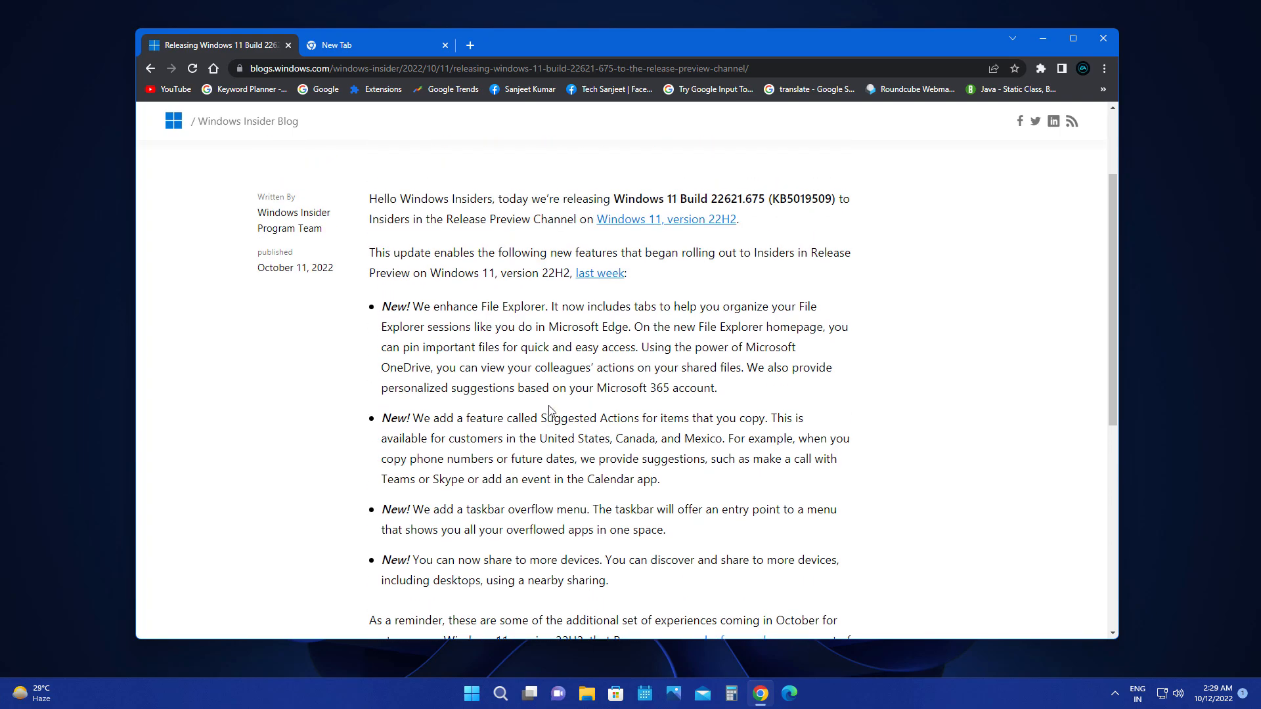
pyautogui.moveTo(413, 309)
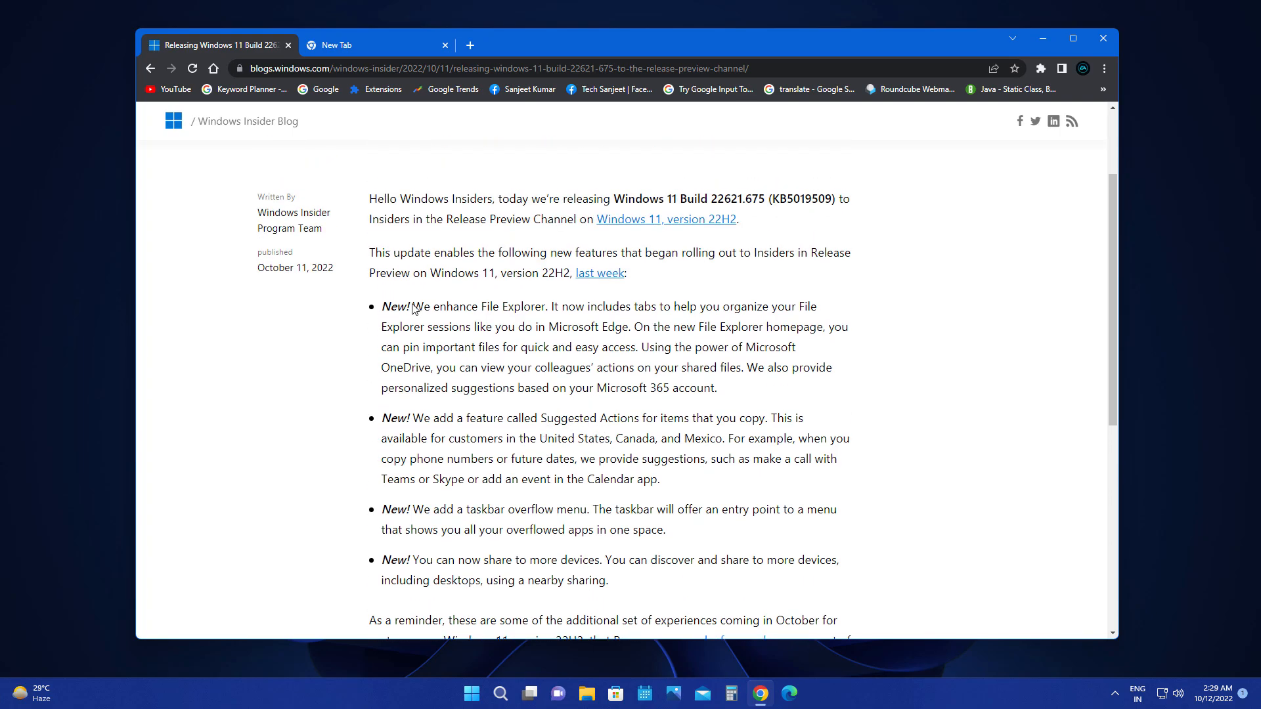
pyautogui.moveTo(605, 356)
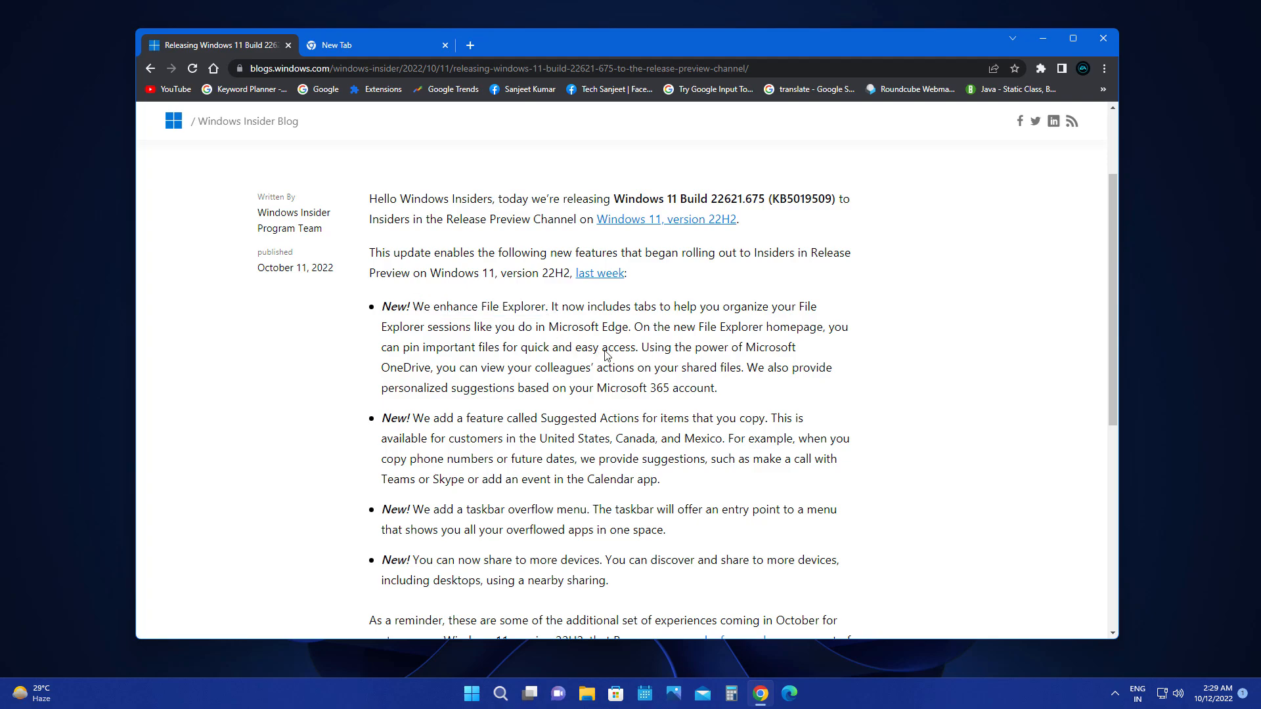
pyautogui.moveTo(672, 336)
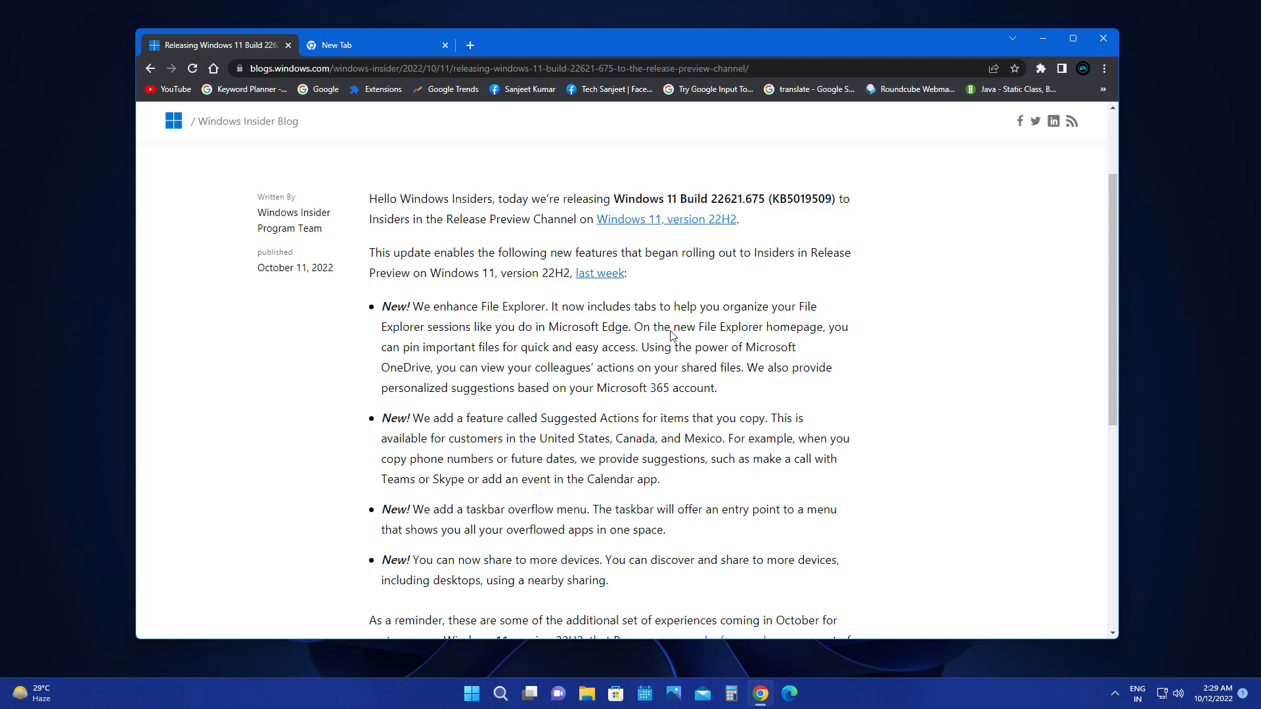
pyautogui.moveTo(1042, 39)
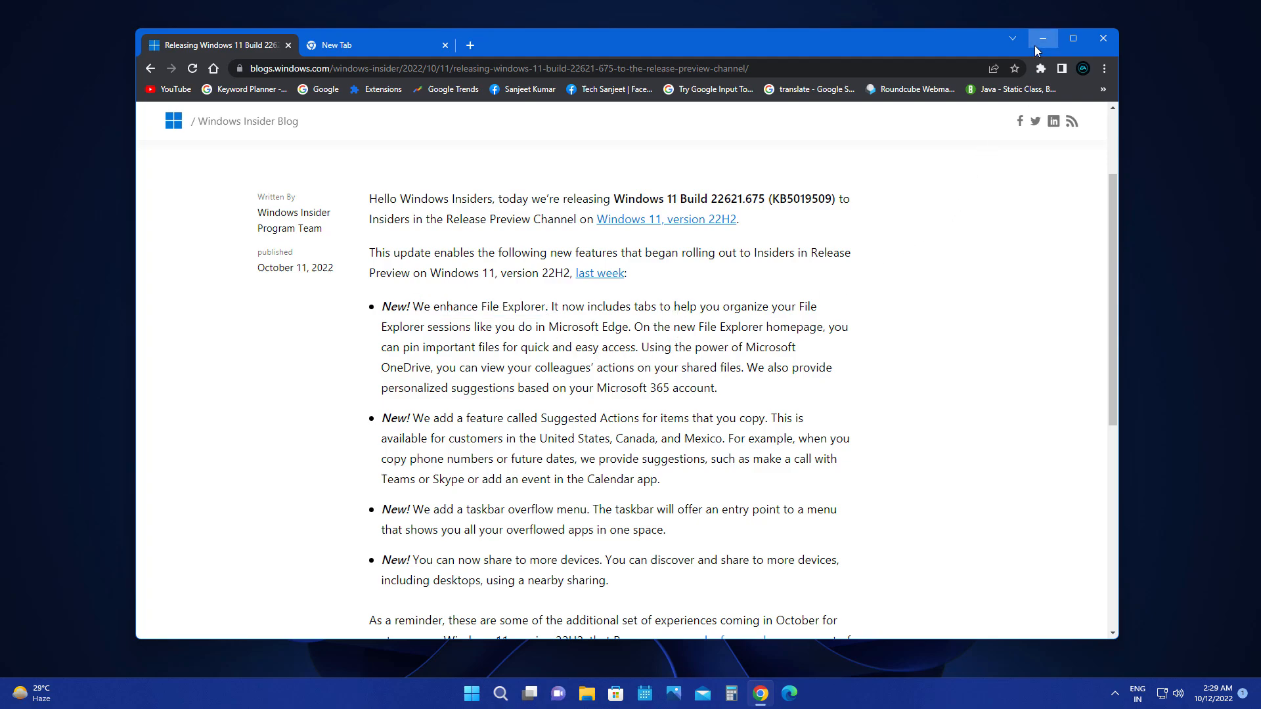